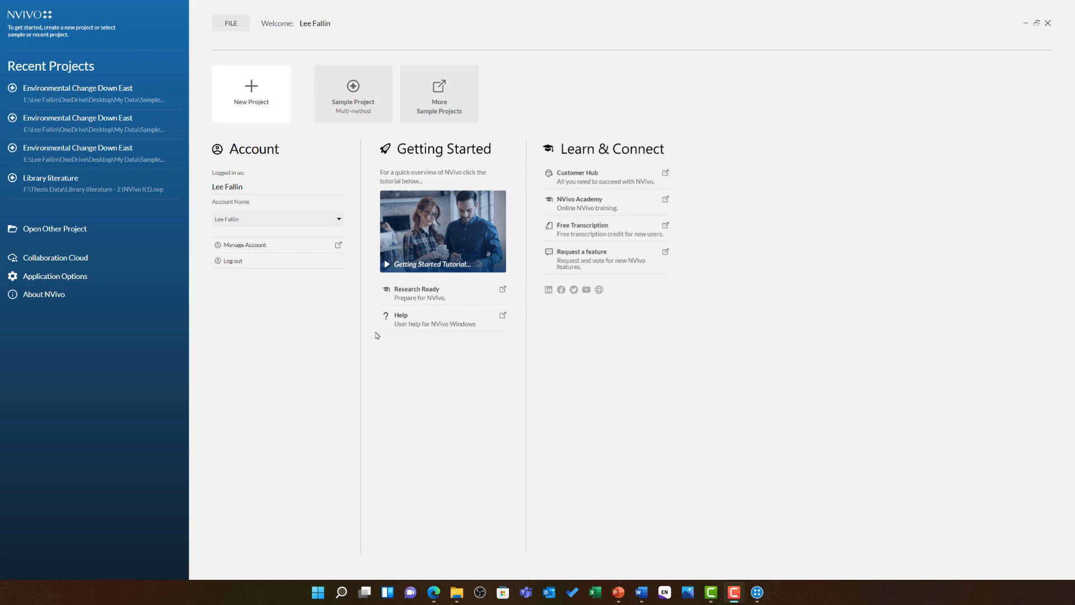
Begin a new project from the NVivo start screen
left_click(251, 94)
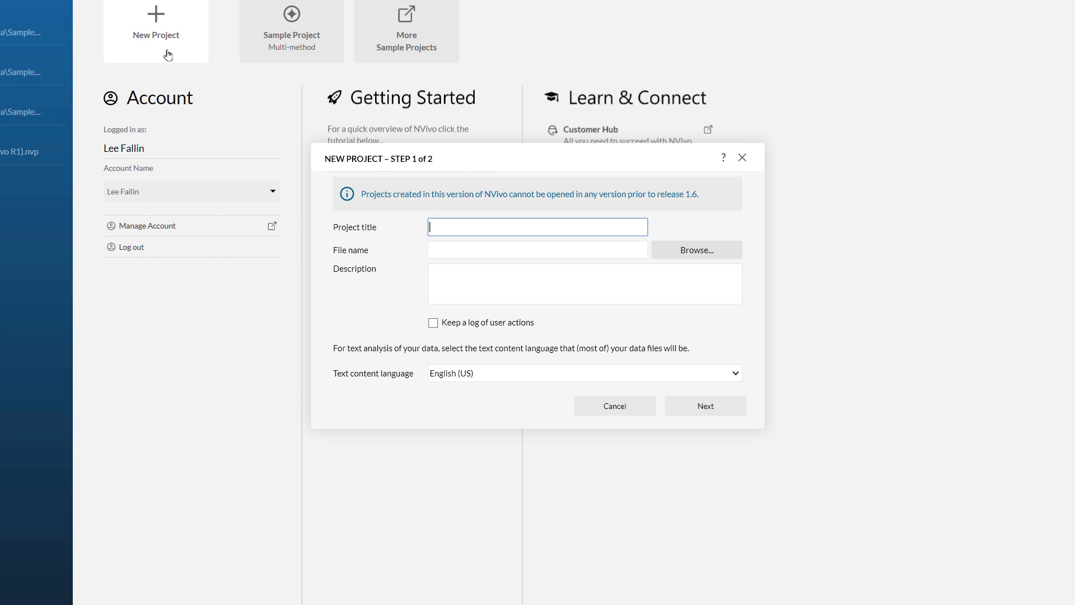
Title the project 'Training Project 2022', saving to E:\Data\Training Project 2022.nvp
type("Training Project 2022")
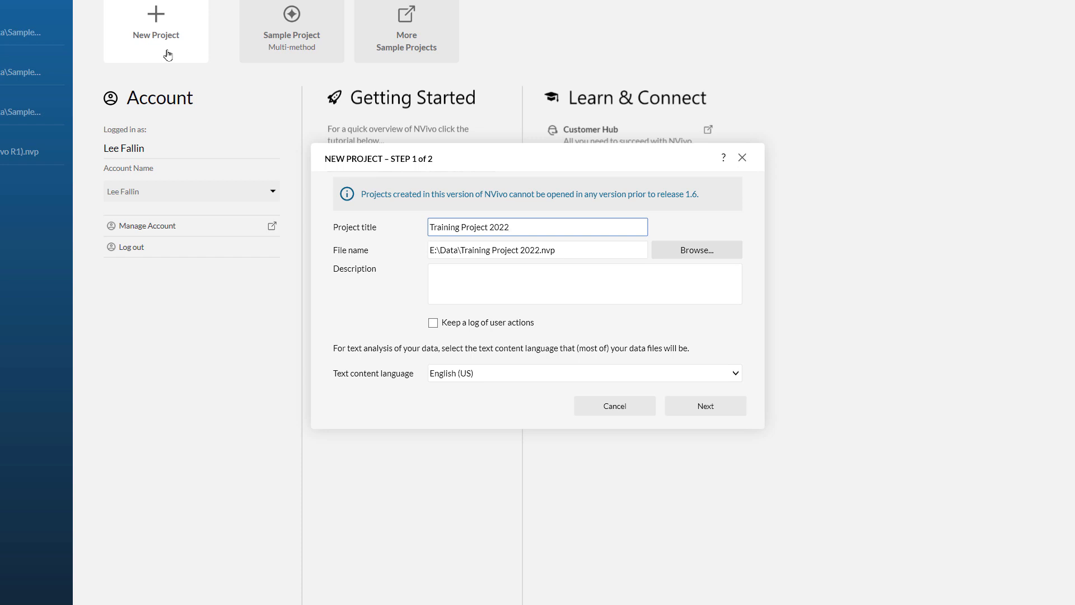
Choose English (UK) as the project's text content language
left_click(510, 227)
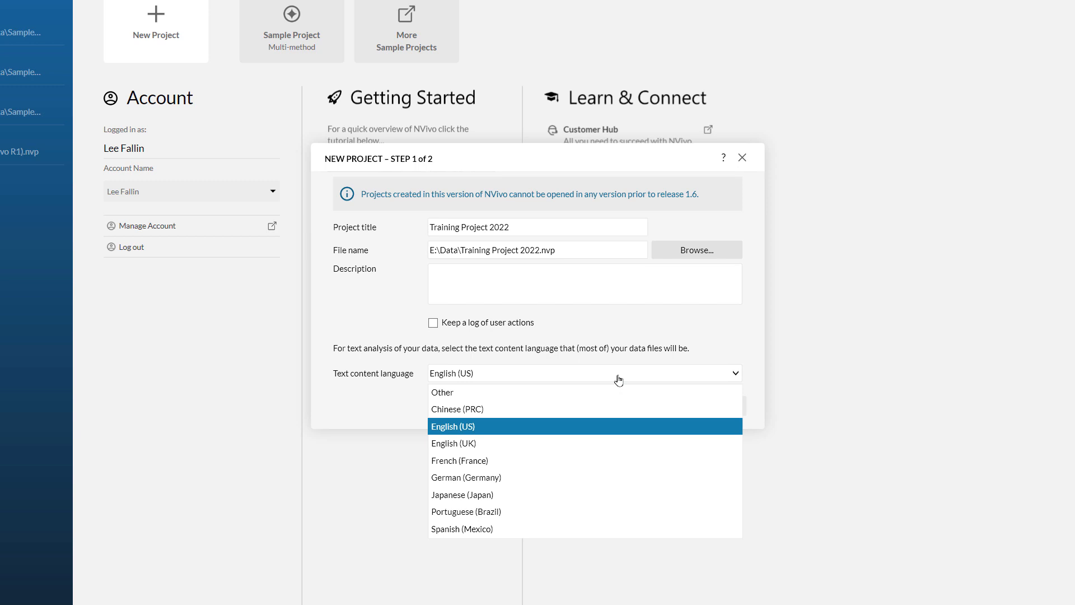
mouse_move(579, 444)
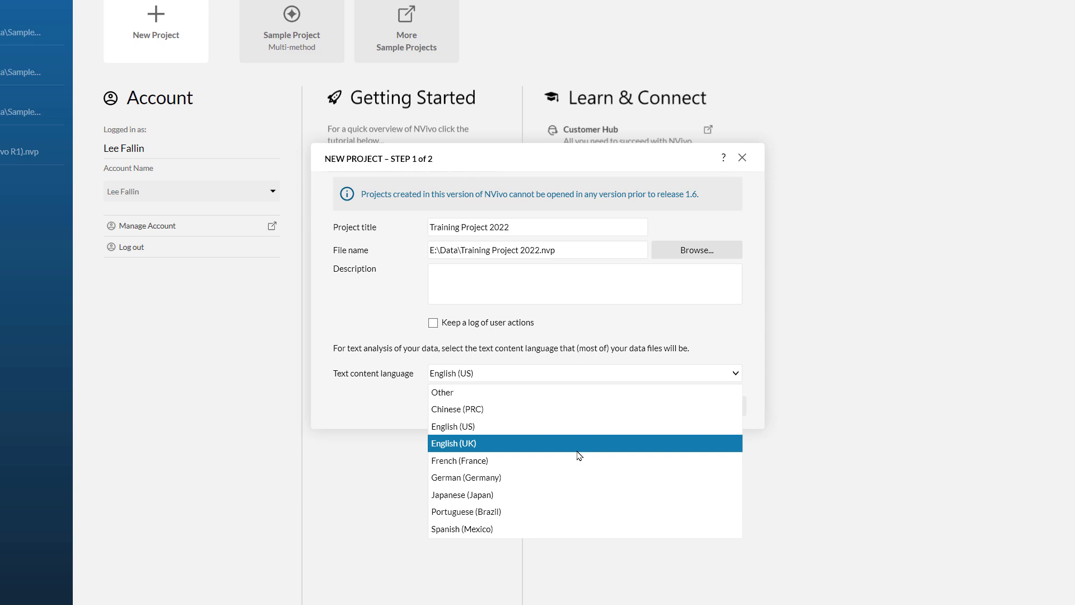
left_click(454, 444)
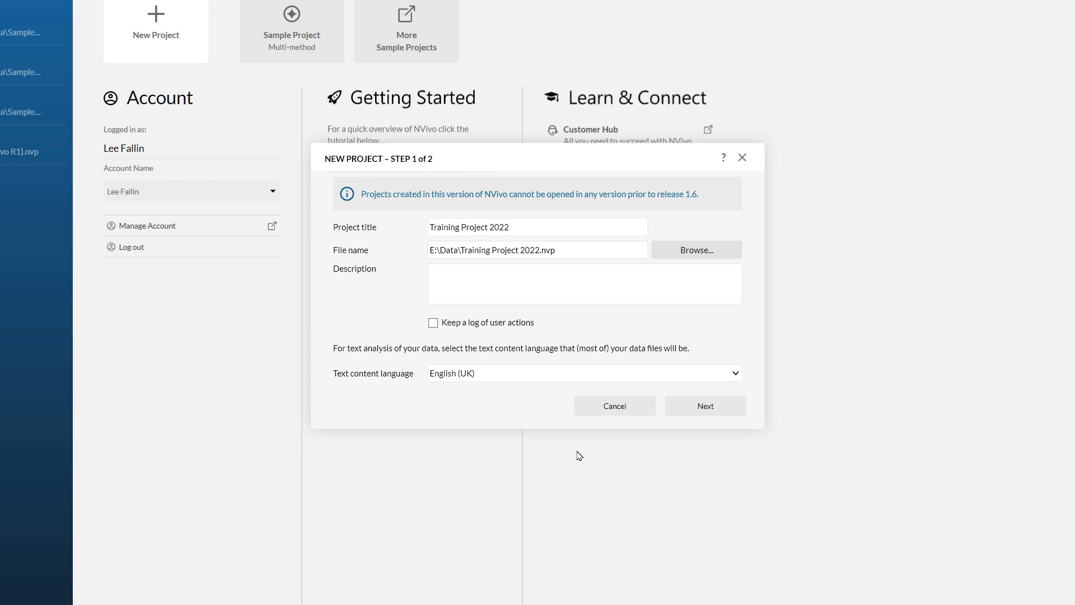
mouse_move(717, 439)
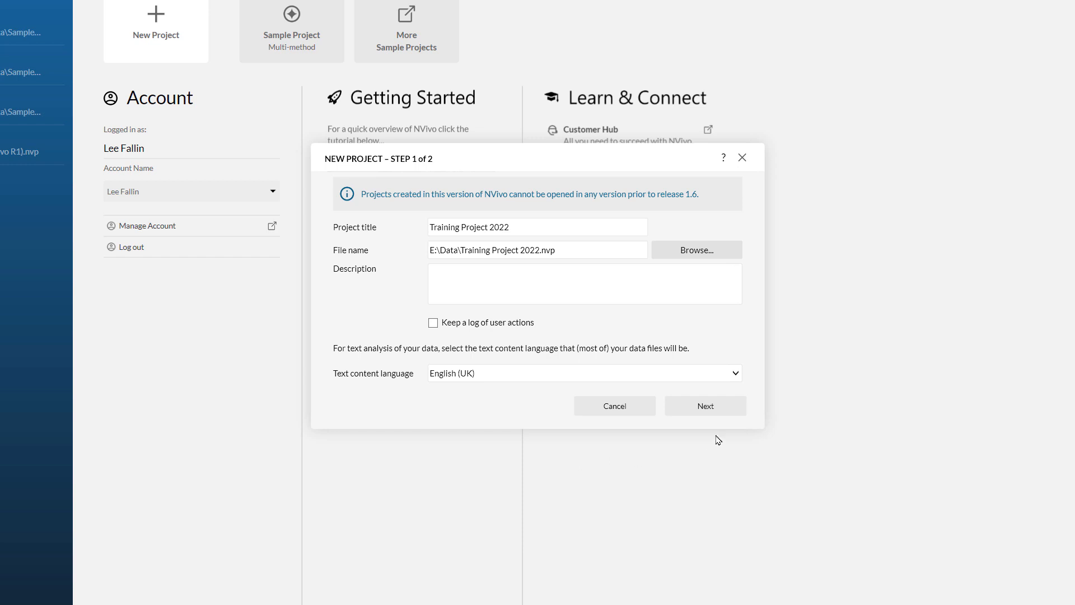
Advance to Step 2 of 2 with the saving and recovery options
left_click(705, 405)
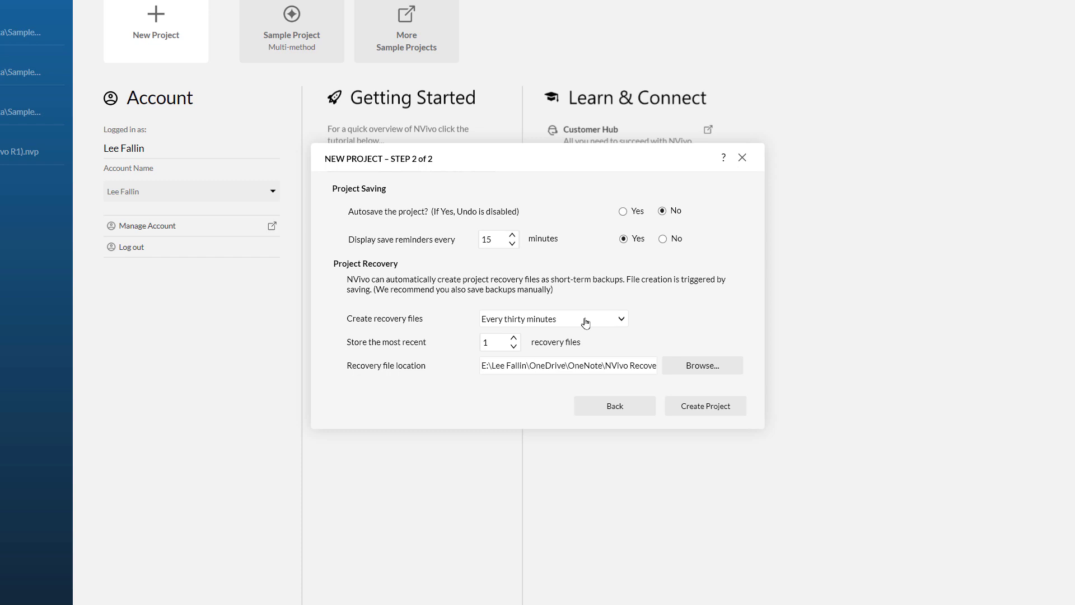
mouse_move(549, 333)
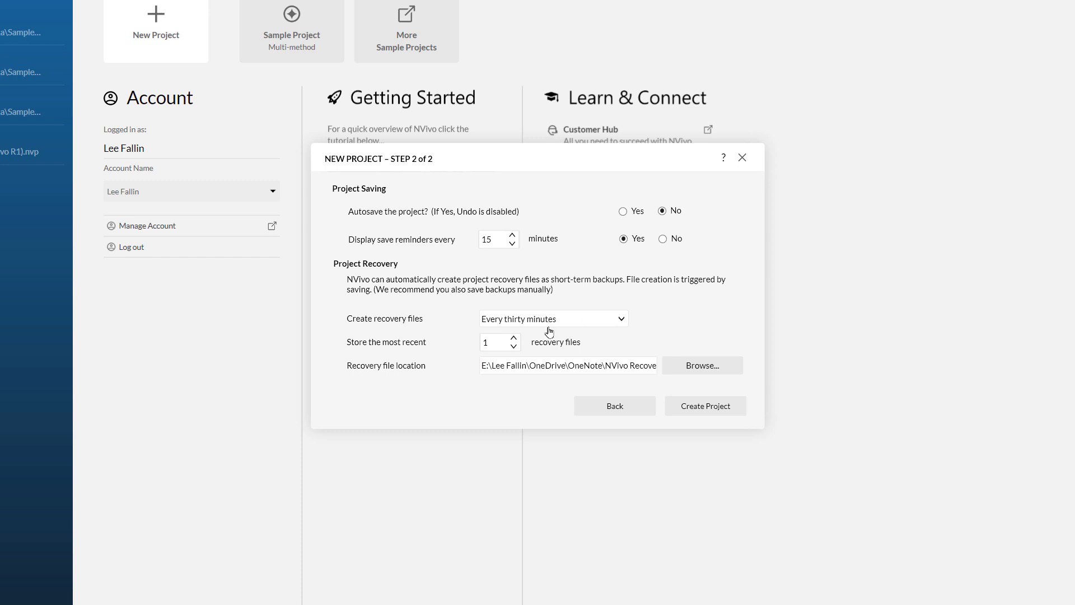
mouse_move(566, 335)
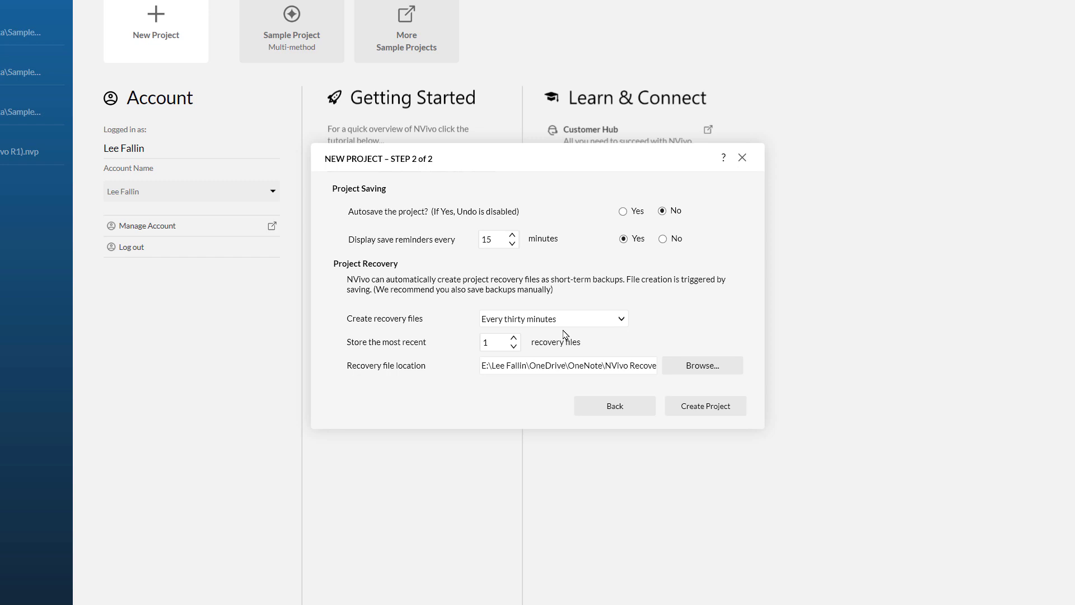
mouse_move(565, 336)
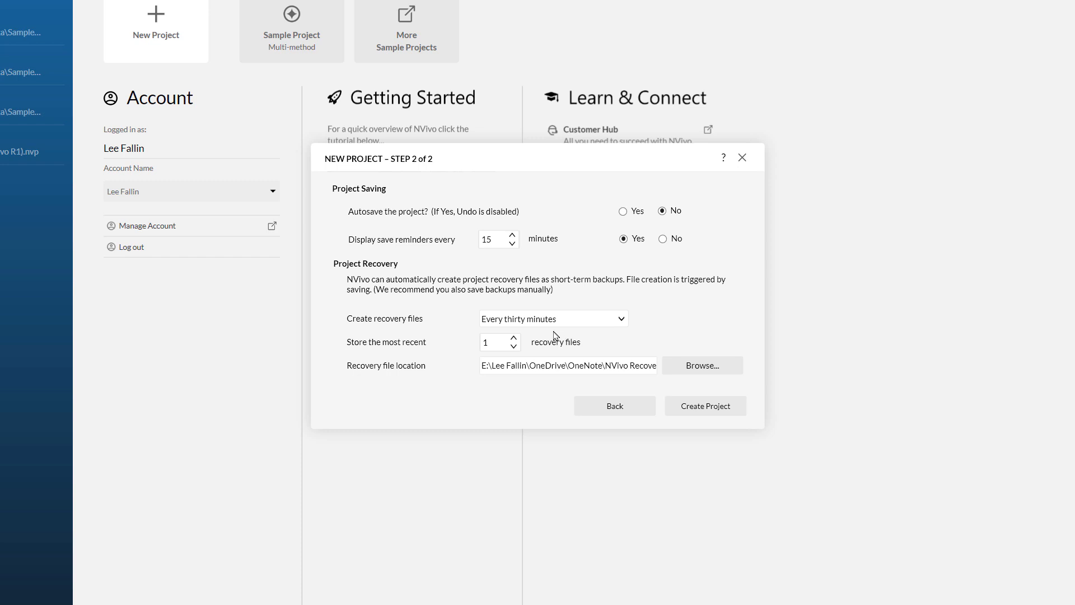
Keep the 3 most recent recovery files for the project
left_click(512, 338)
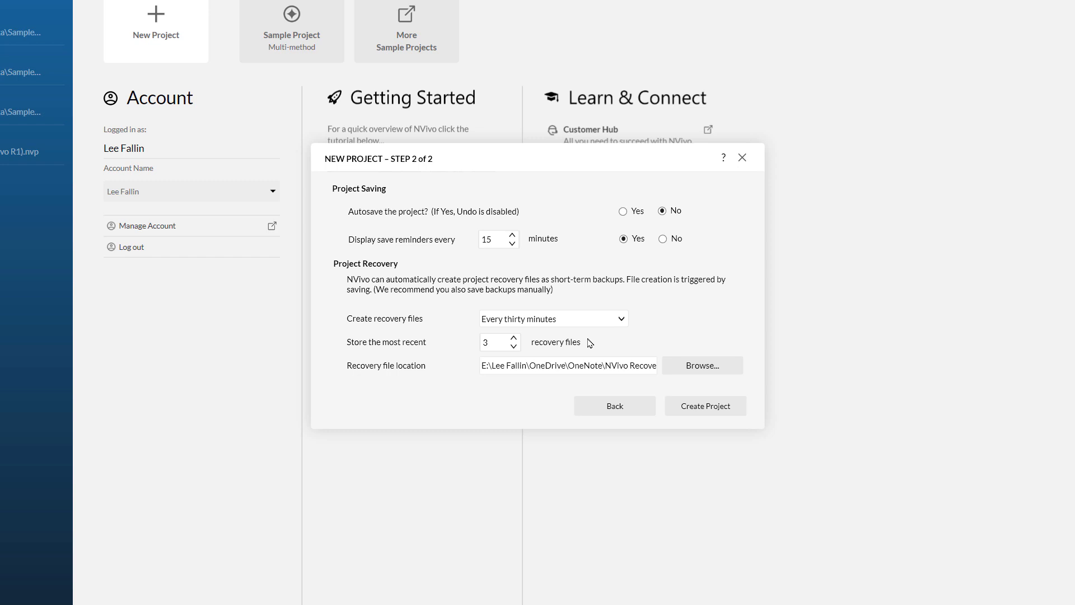
mouse_move(584, 338)
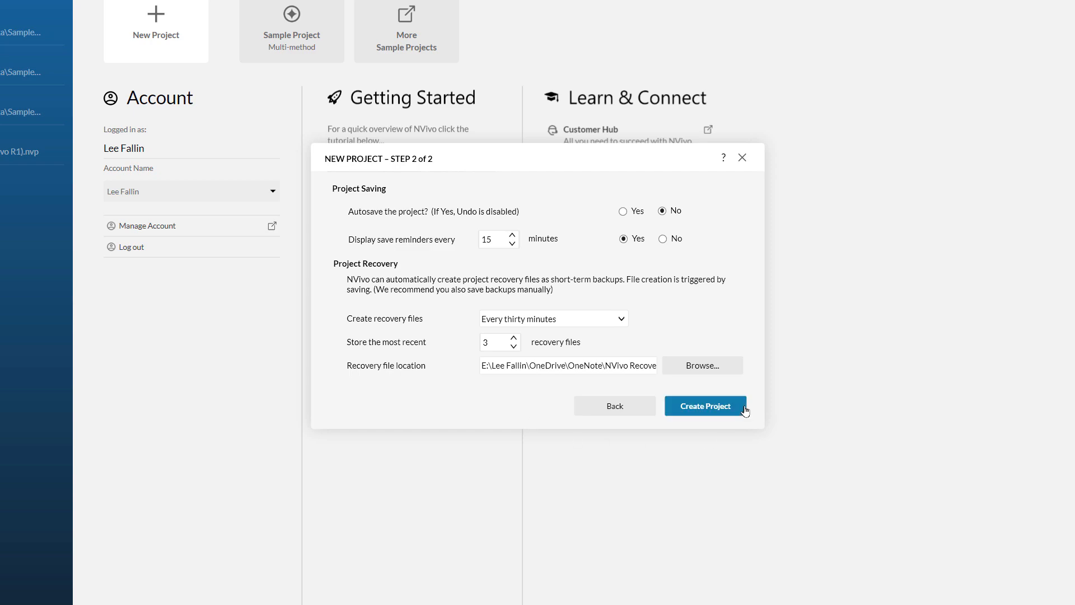
Create Training Project 2022 and skip the welcome tour to reach Files
left_click(705, 405)
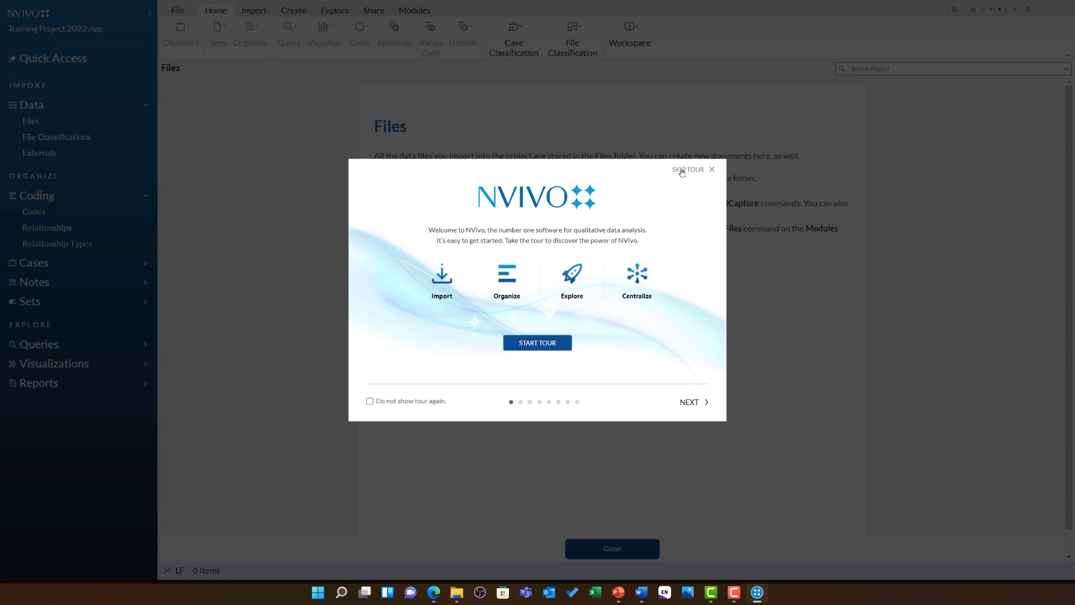
left_click(712, 170)
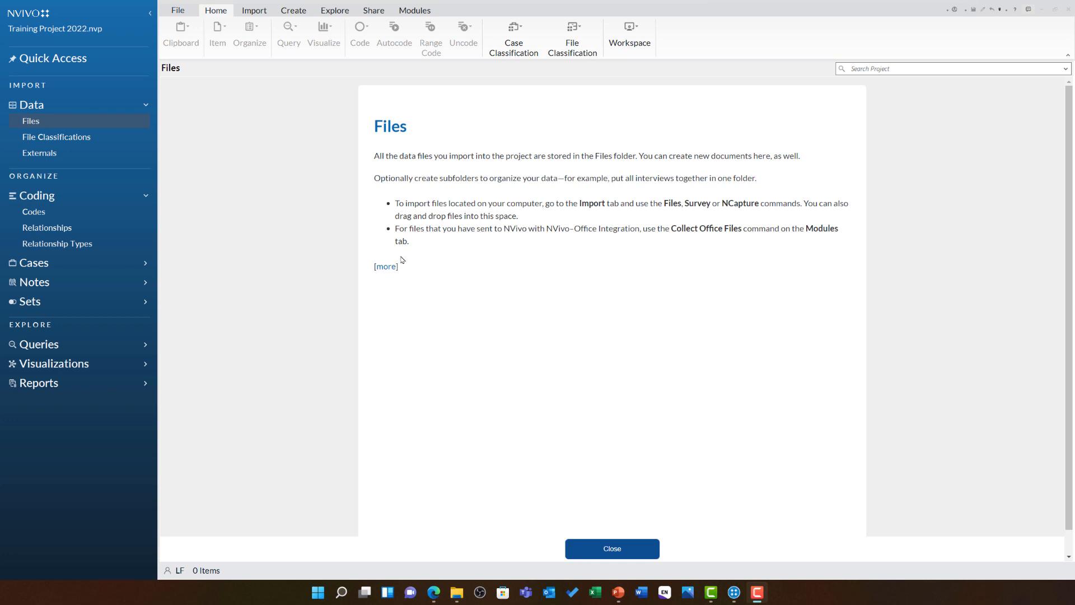
Bring up Copy Project for Training Project 2022 from the File menu
left_click(178, 10)
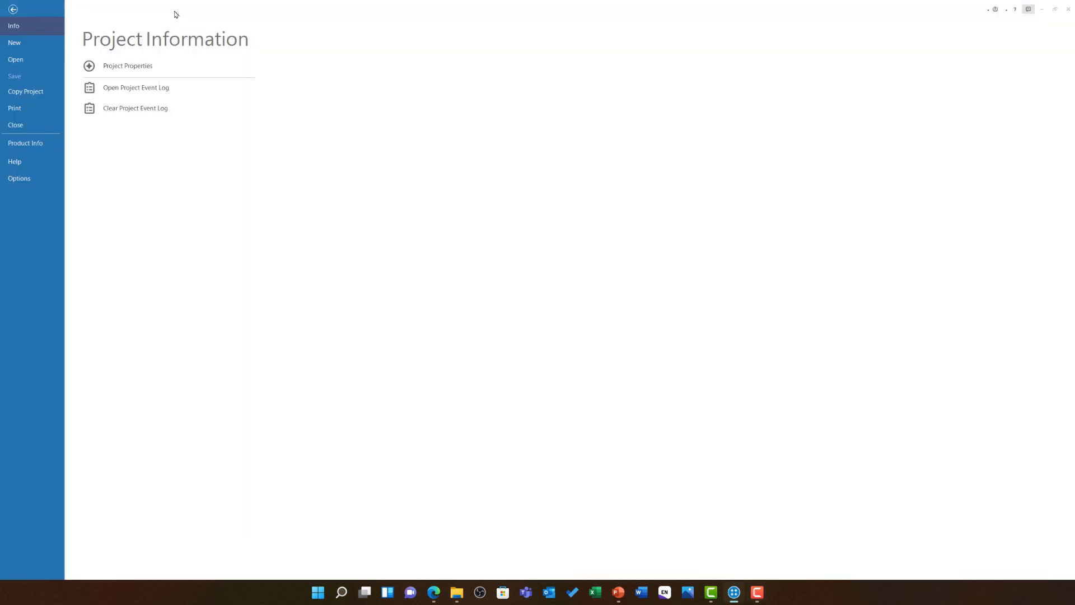
mouse_move(31, 91)
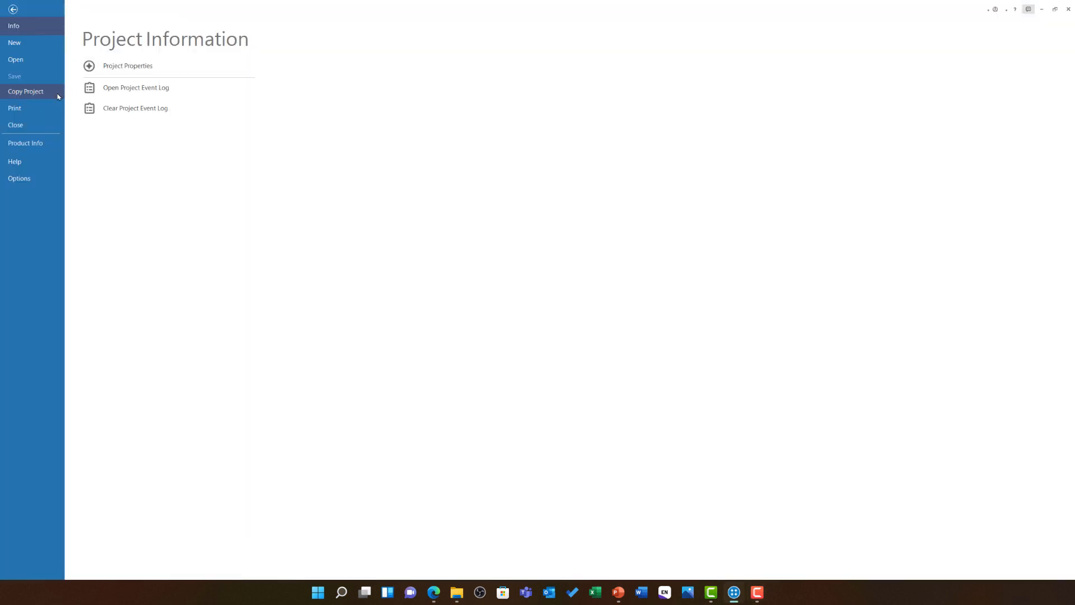
left_click(26, 90)
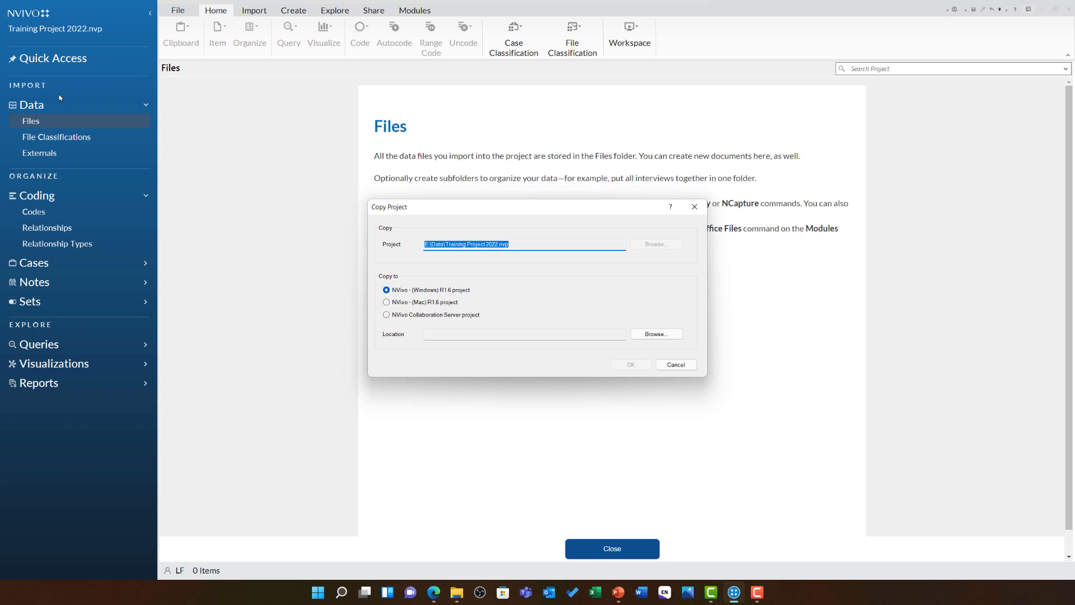
mouse_move(273, 213)
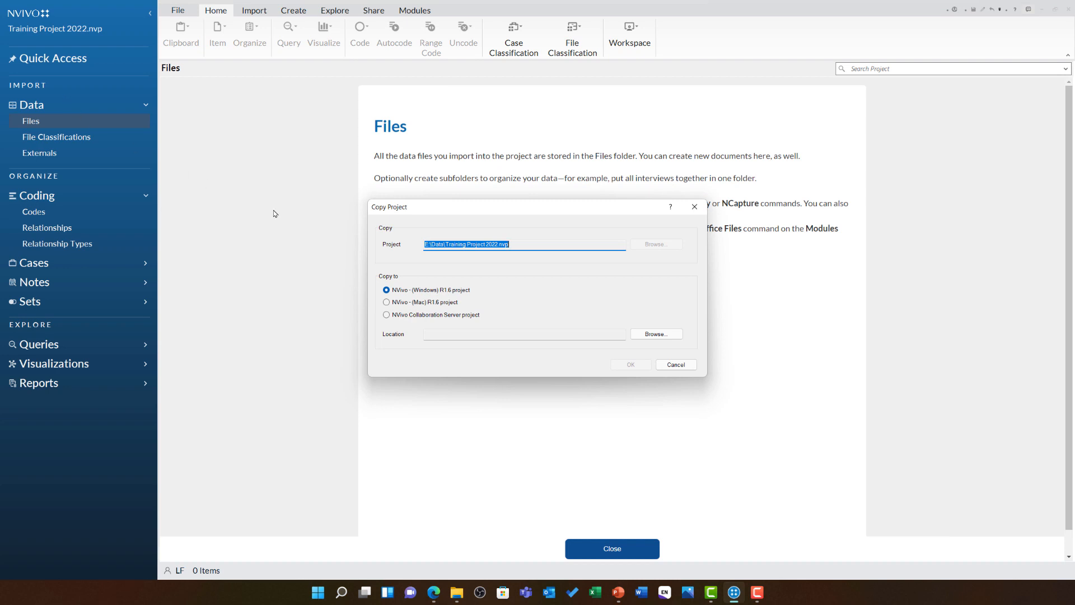
mouse_move(481, 292)
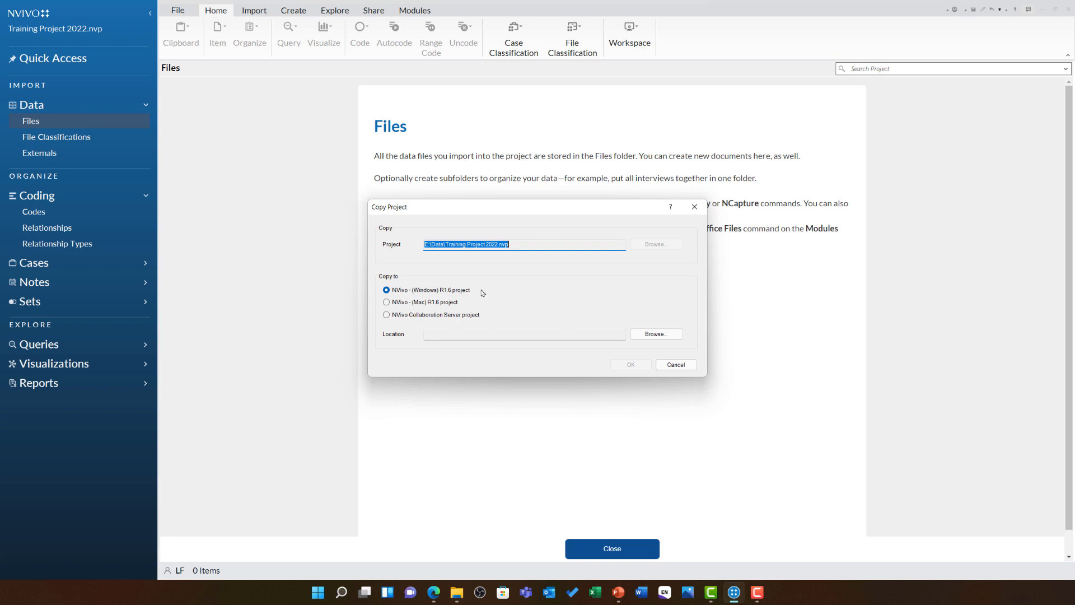
mouse_move(493, 294)
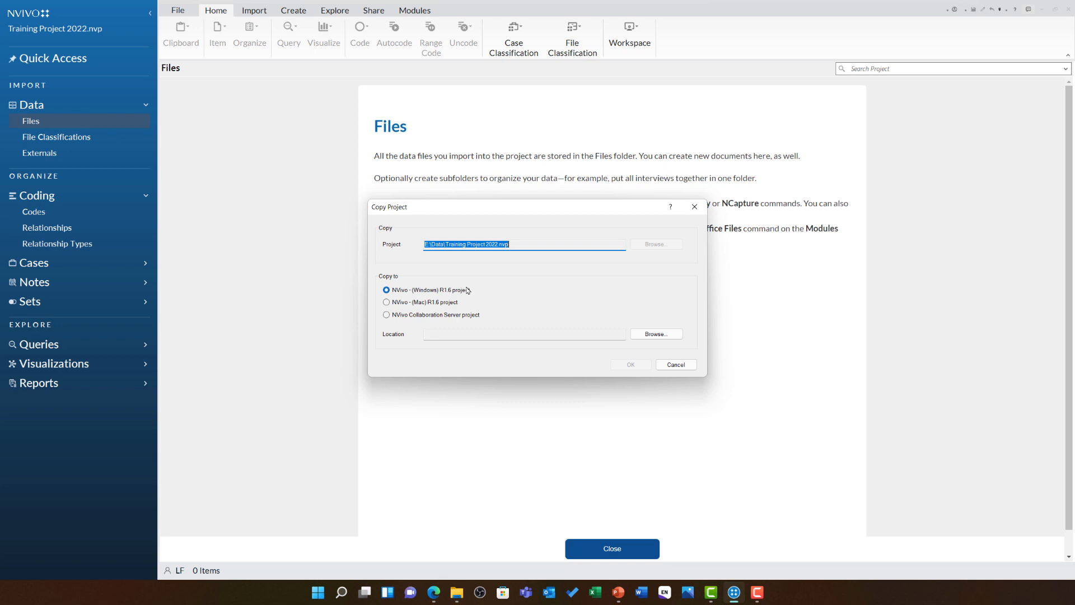
mouse_move(459, 295)
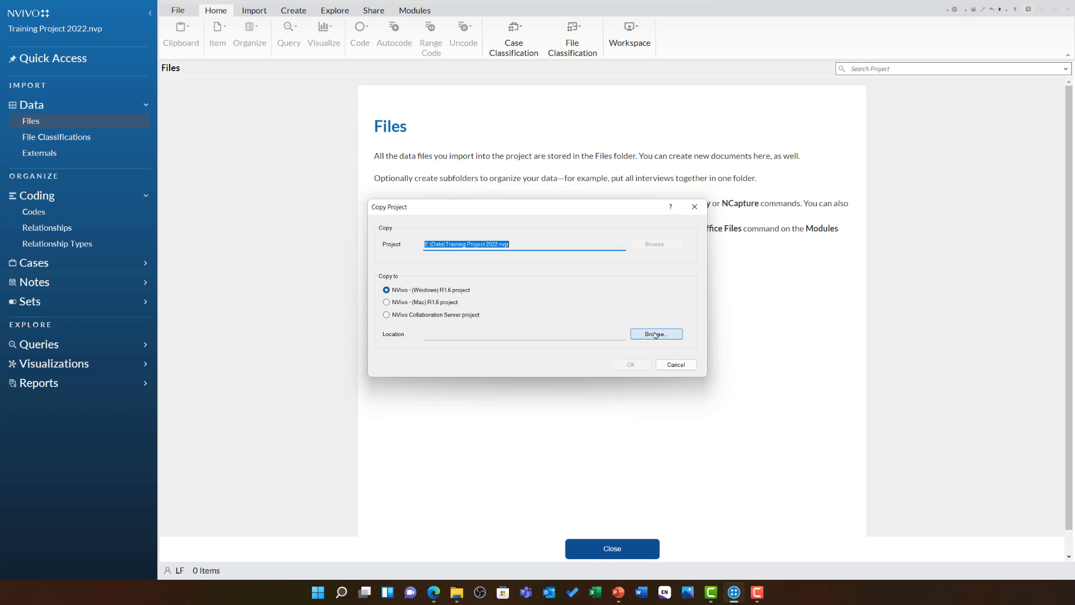
Save the copy as '2022 01 25 - Training Project.nvp' in E:\Data
left_click(655, 334)
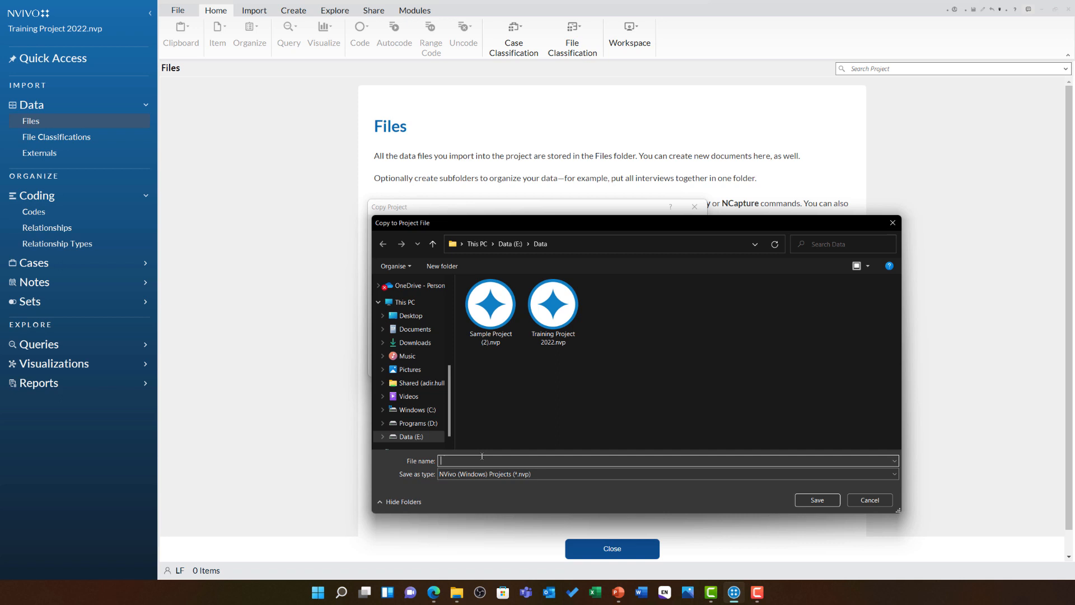
type("2022 01 25 - T")
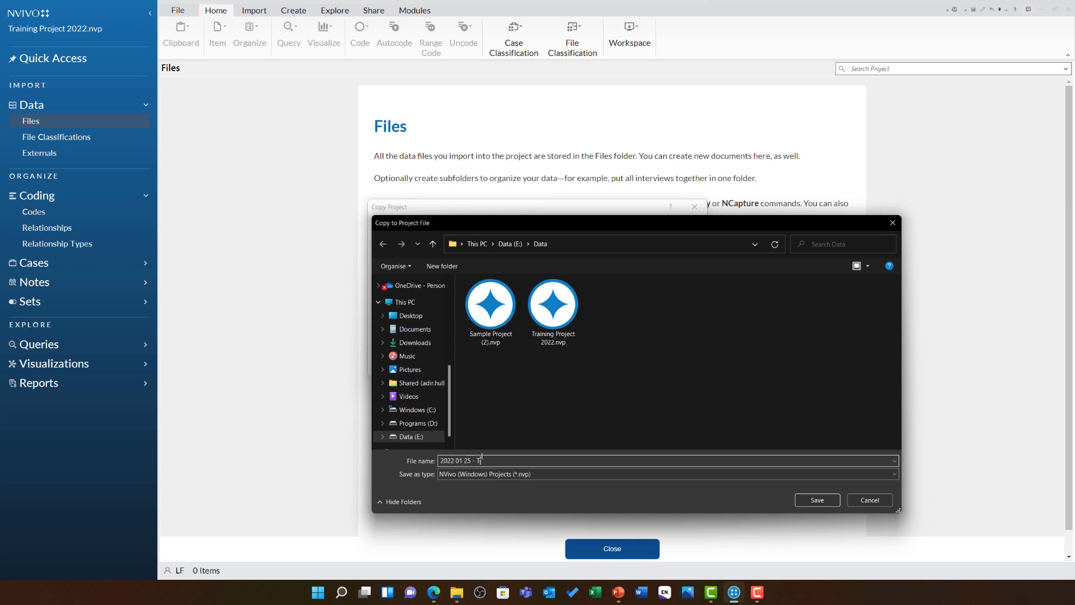
type("raining Project")
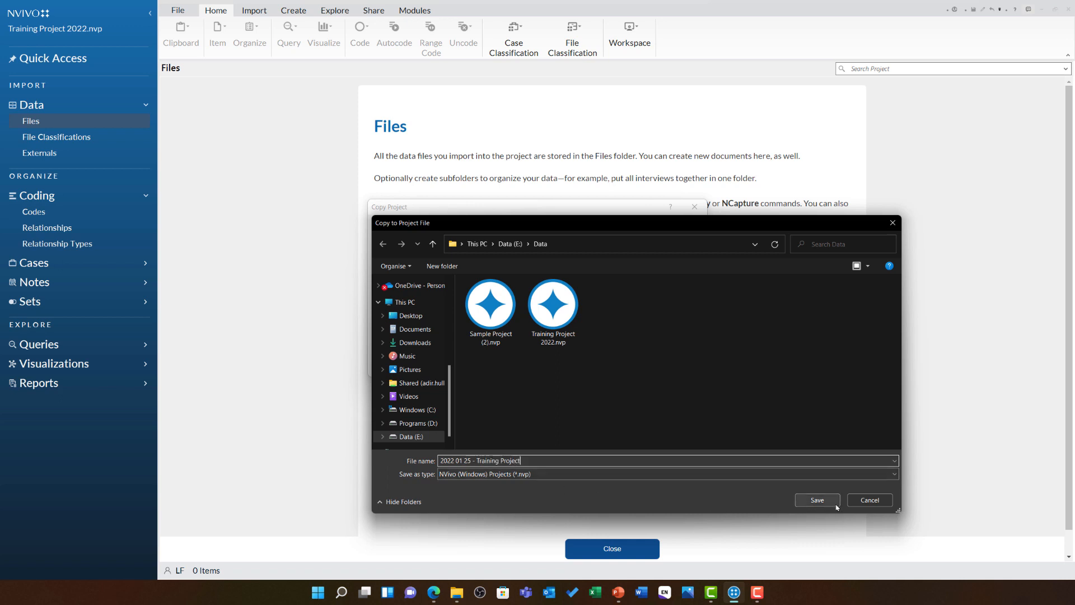
left_click(817, 500)
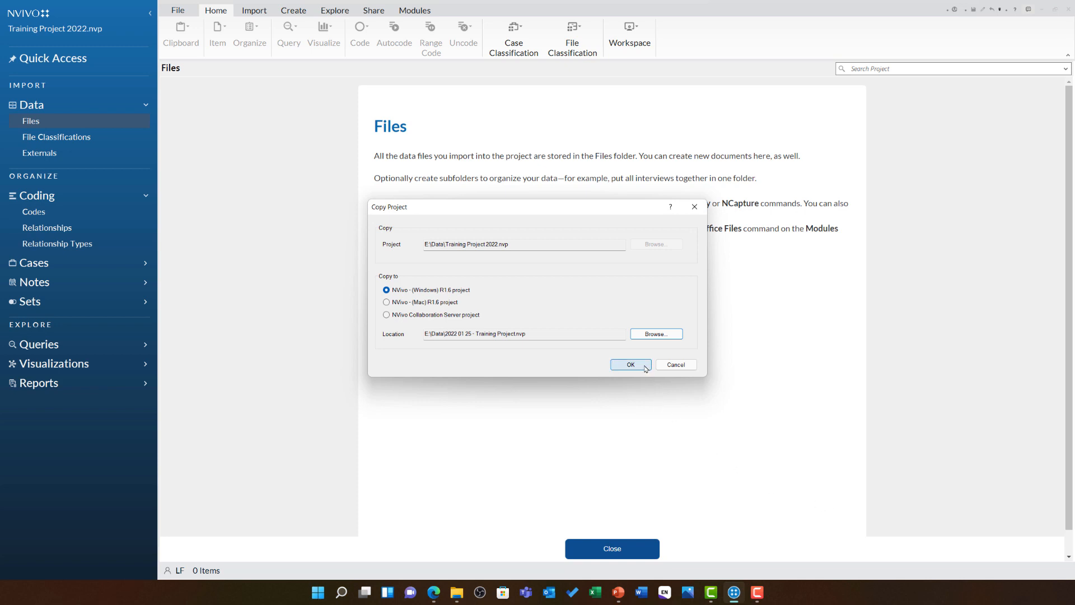
left_click(629, 364)
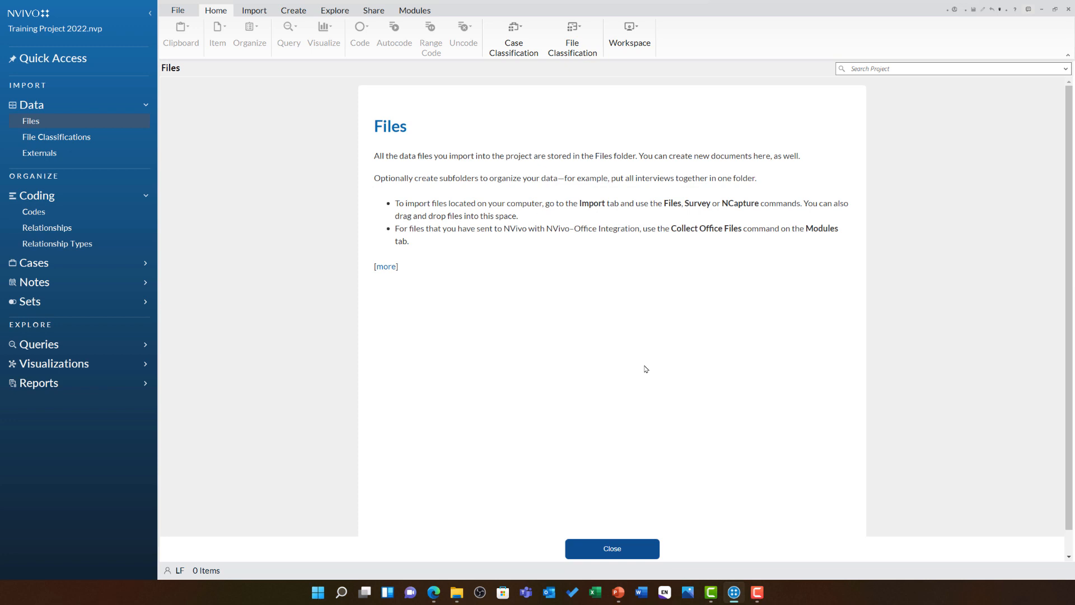